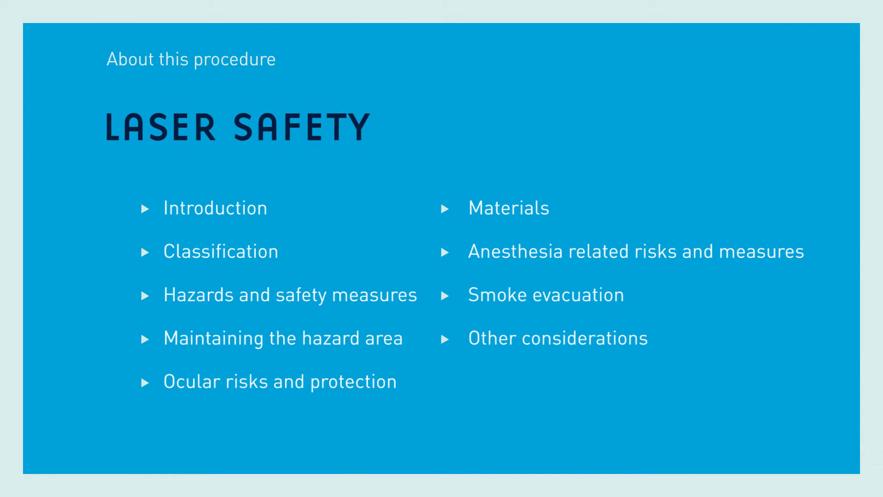
{"action": "left_click", "coordinate": [216, 208]}
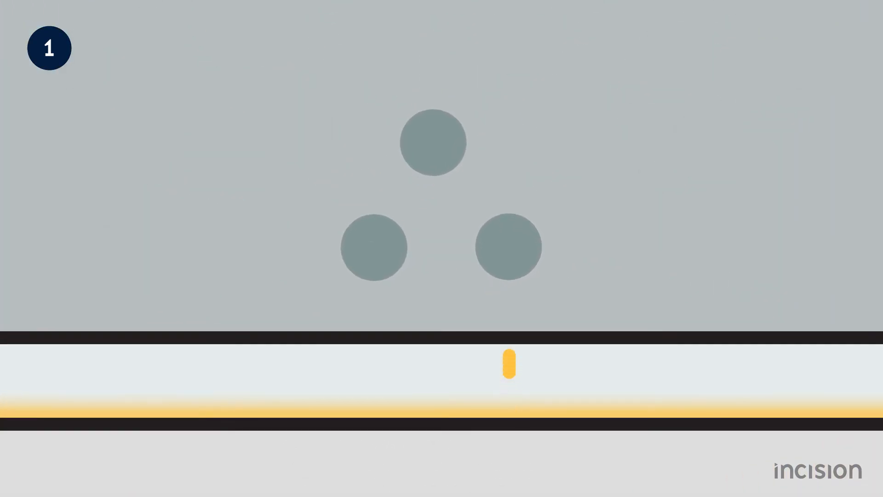
{"action": "left_click", "coordinate": [508, 248]}
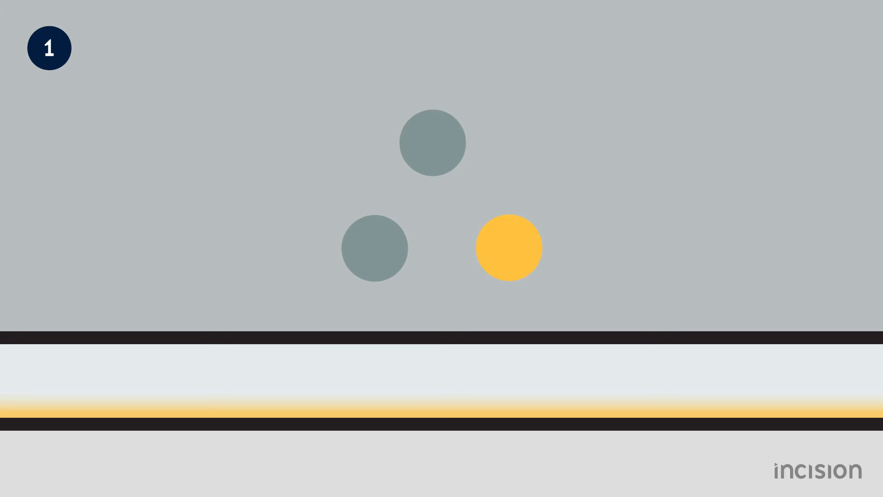